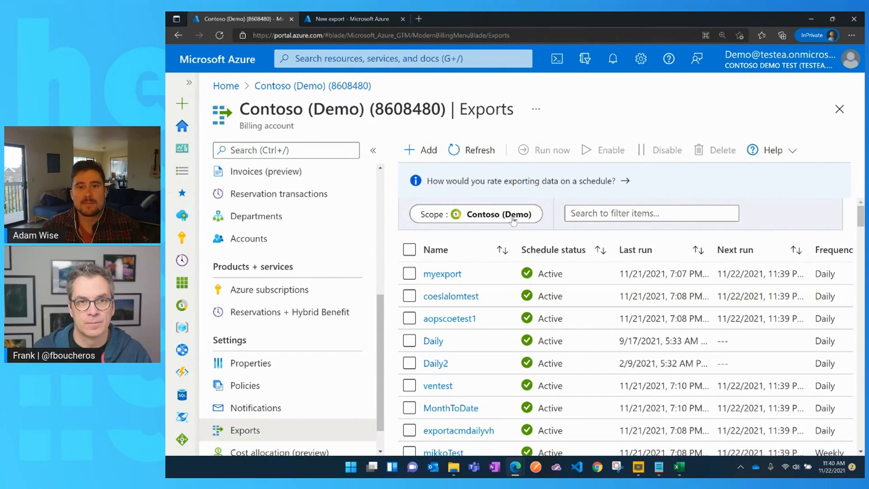
pyautogui.moveTo(499, 216)
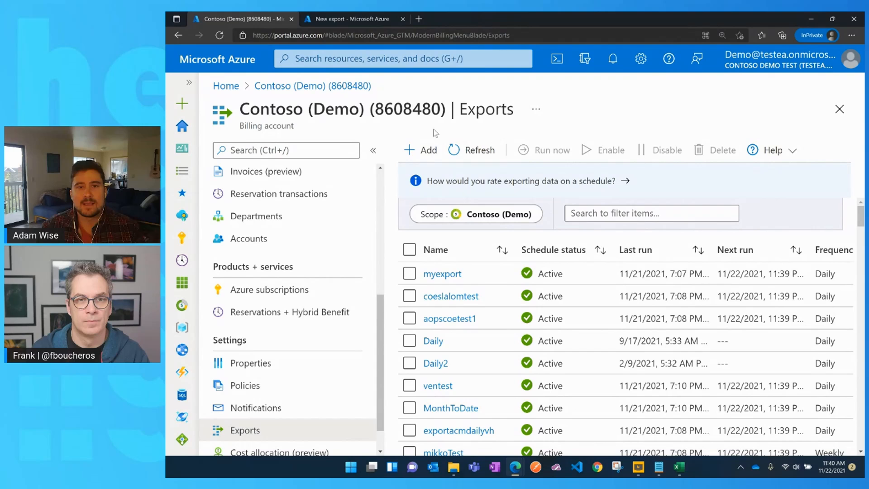
pyautogui.moveTo(544, 130)
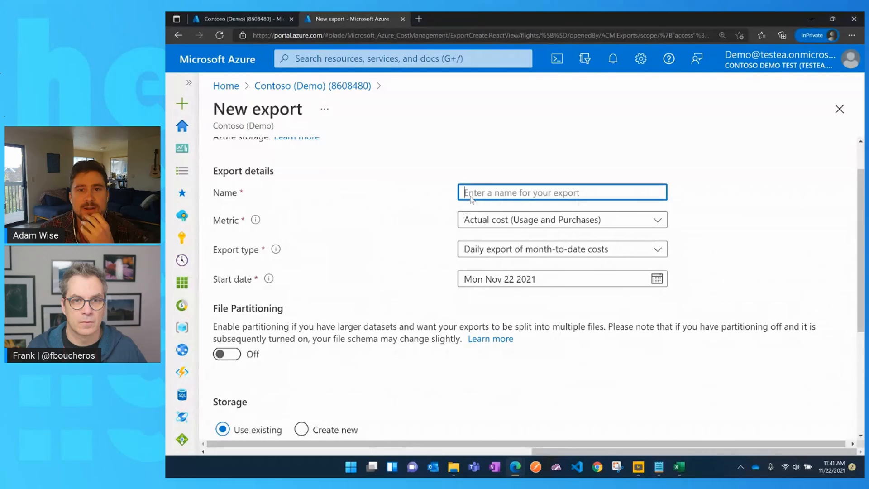
# Name the export AdamTest and keep Actual cost (Usage and Purchases) as the metric
pyautogui.click(562, 192)
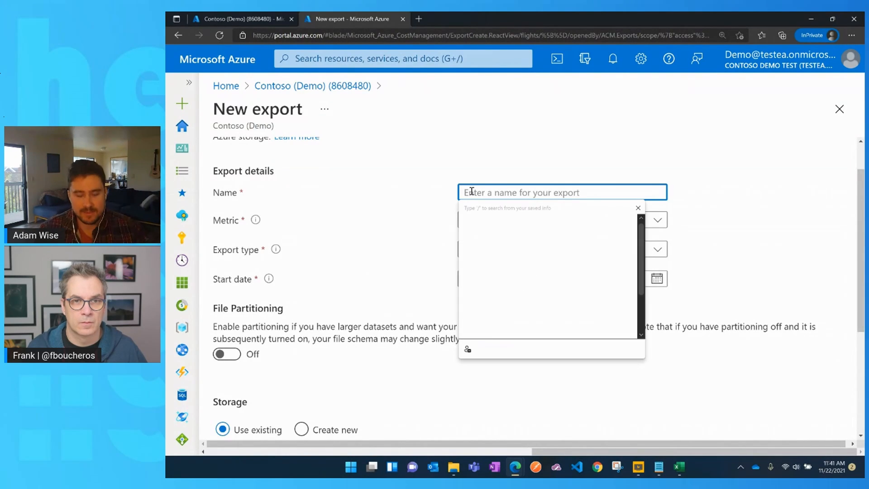
pyautogui.write('AdamTest')
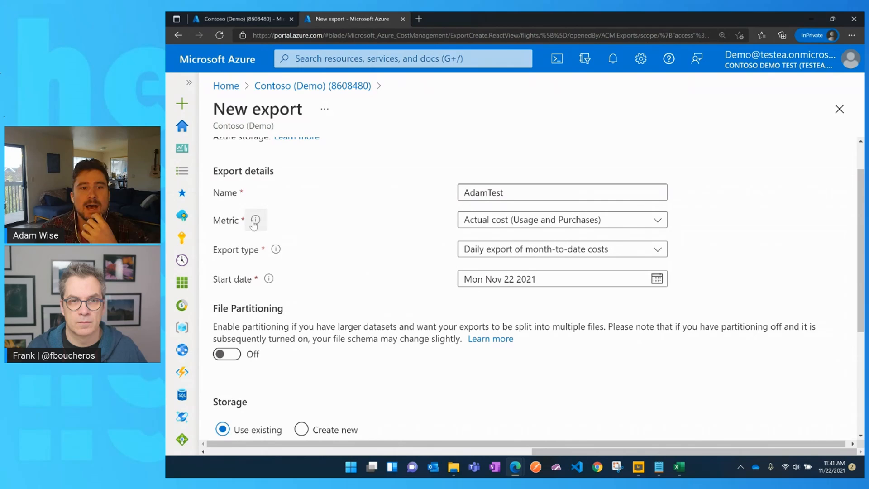
pyautogui.moveTo(256, 223)
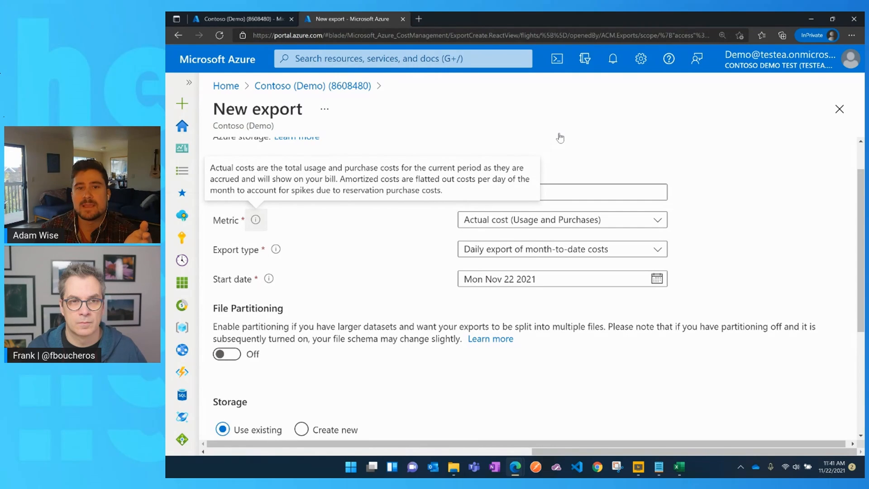
pyautogui.click(562, 219)
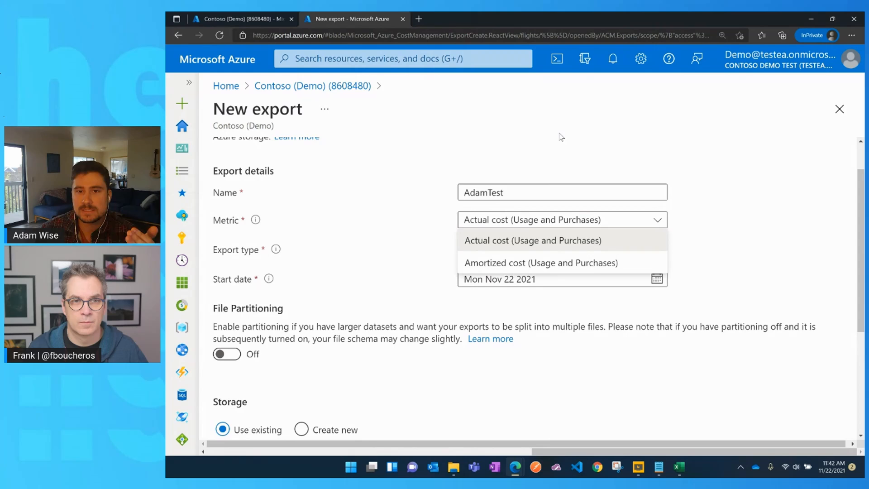
pyautogui.moveTo(505, 248)
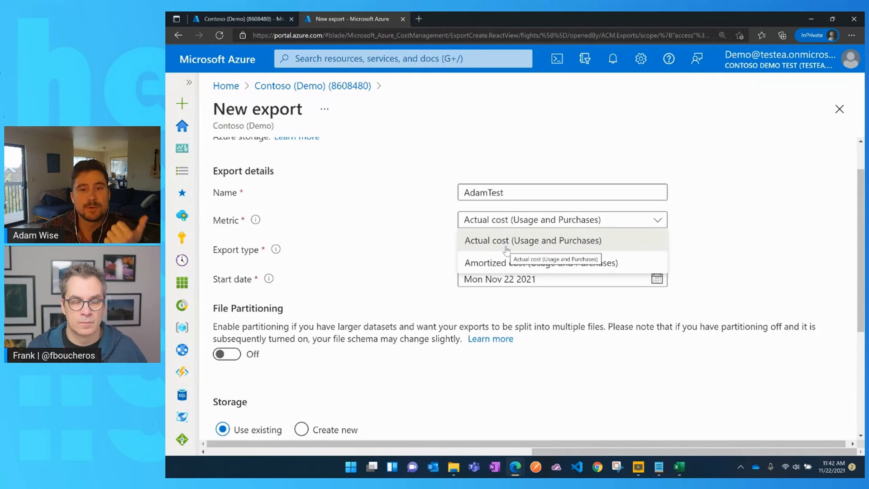
pyautogui.moveTo(507, 244)
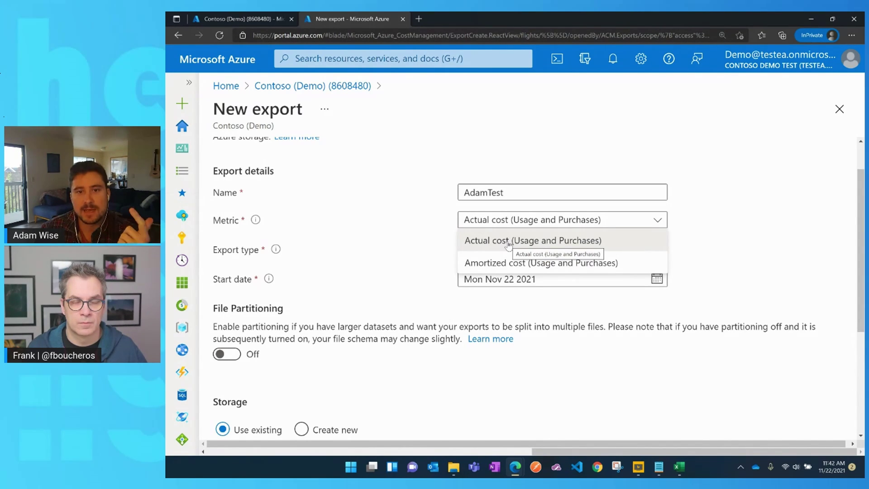
pyautogui.moveTo(517, 266)
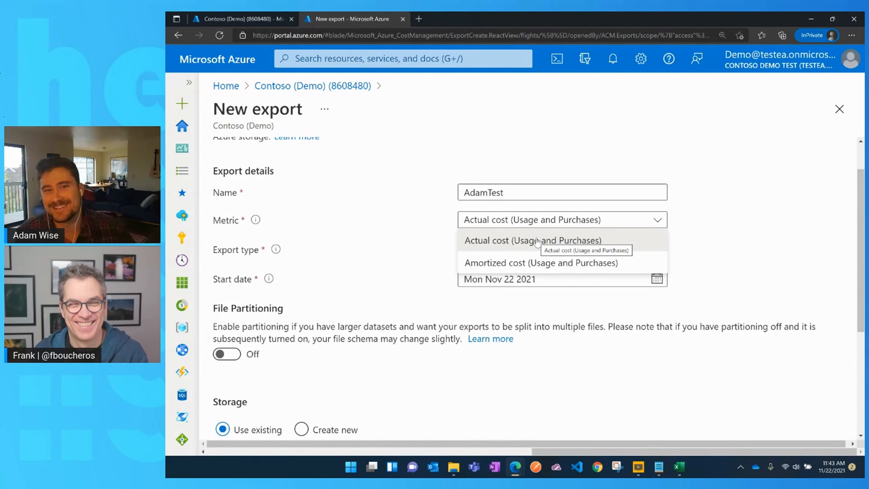
pyautogui.click(534, 240)
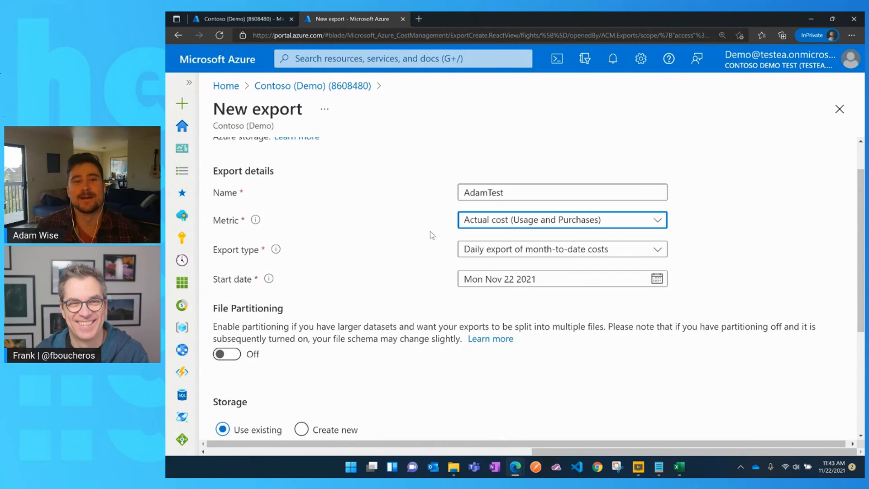
pyautogui.scroll(-3)
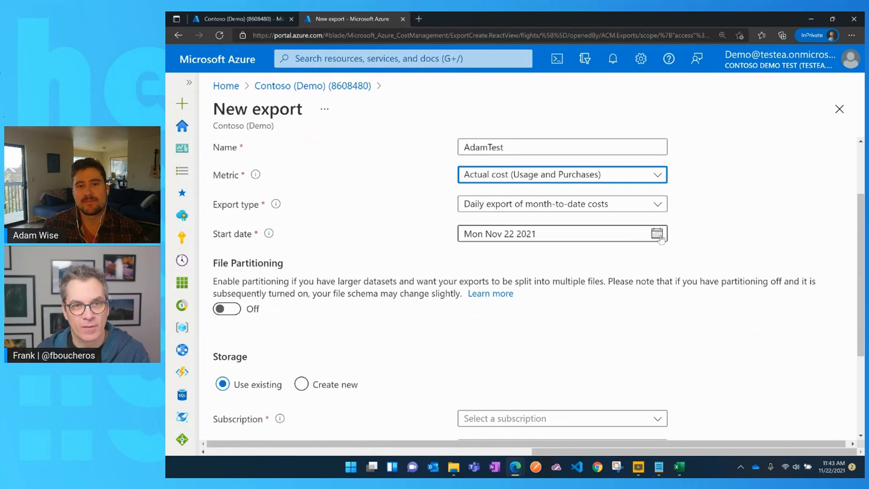
pyautogui.scroll(-3)
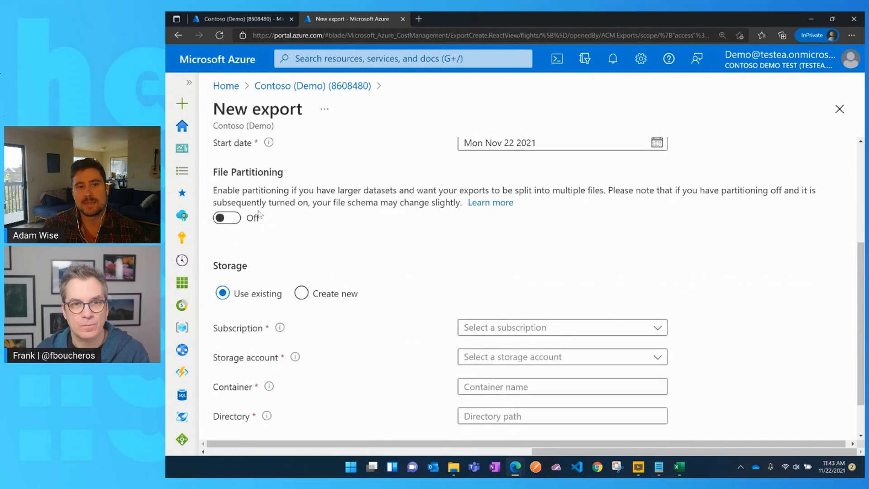
pyautogui.click(226, 217)
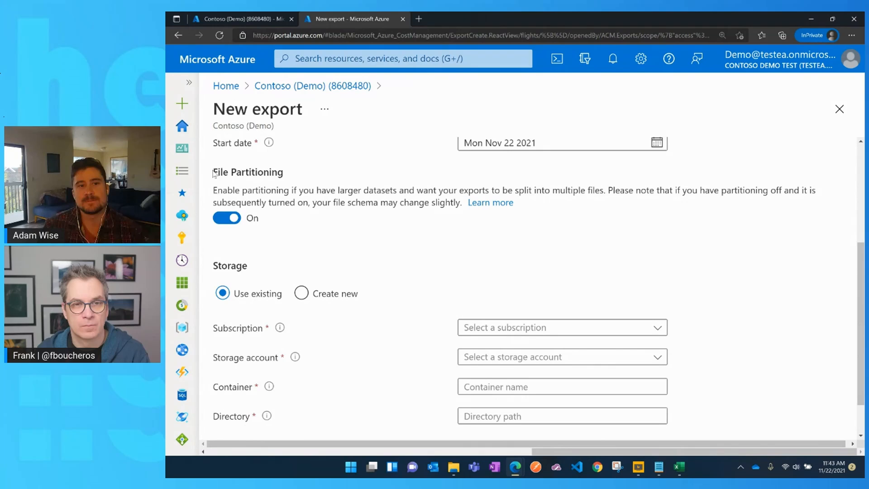
pyautogui.click(226, 217)
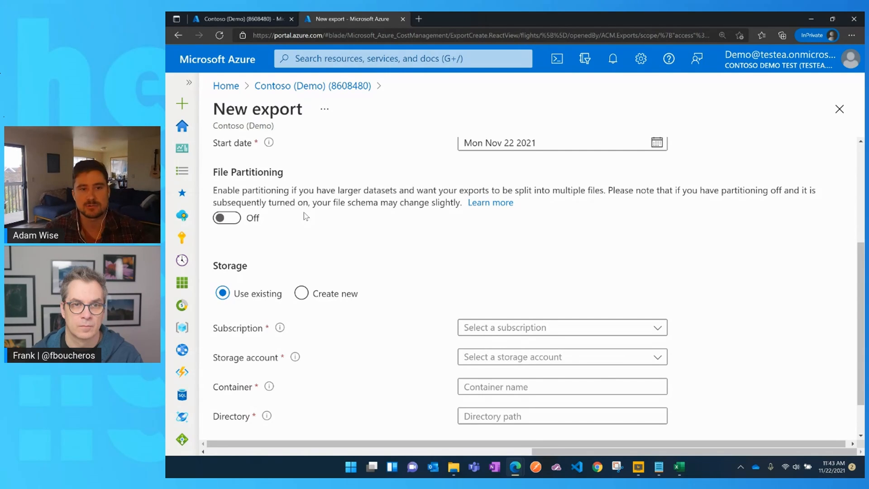
pyautogui.moveTo(304, 223)
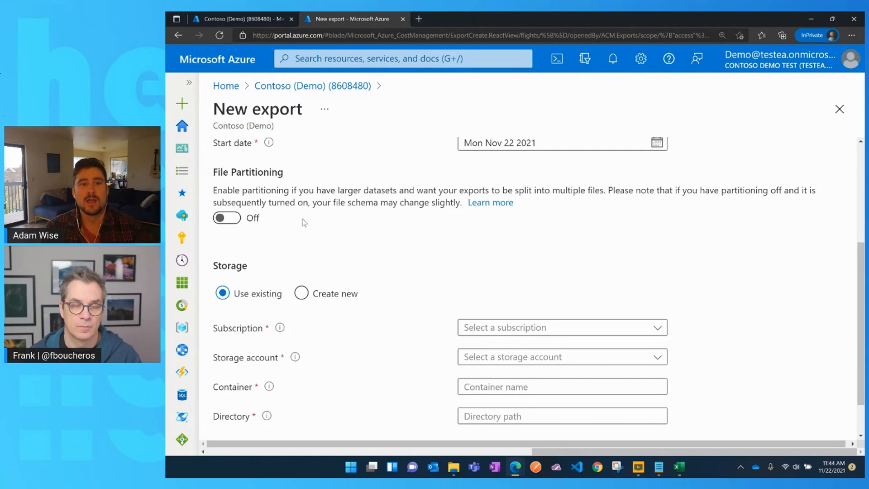
pyautogui.moveTo(302, 220)
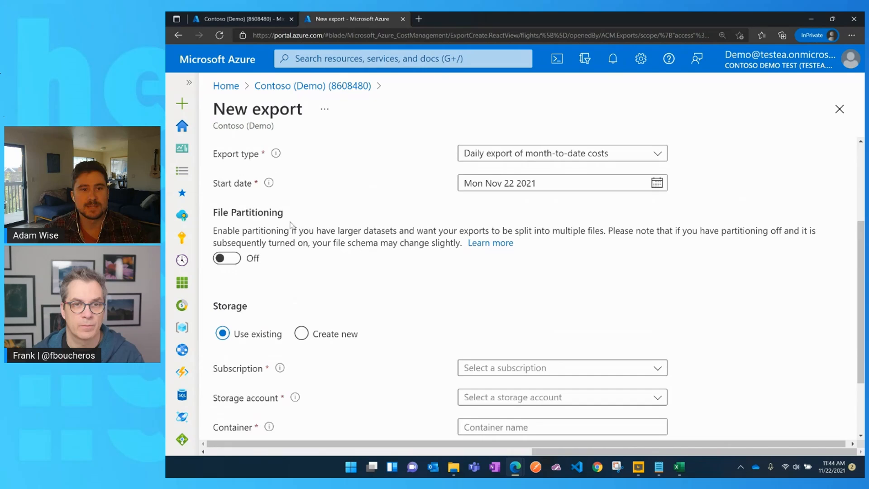
pyautogui.scroll(-3)
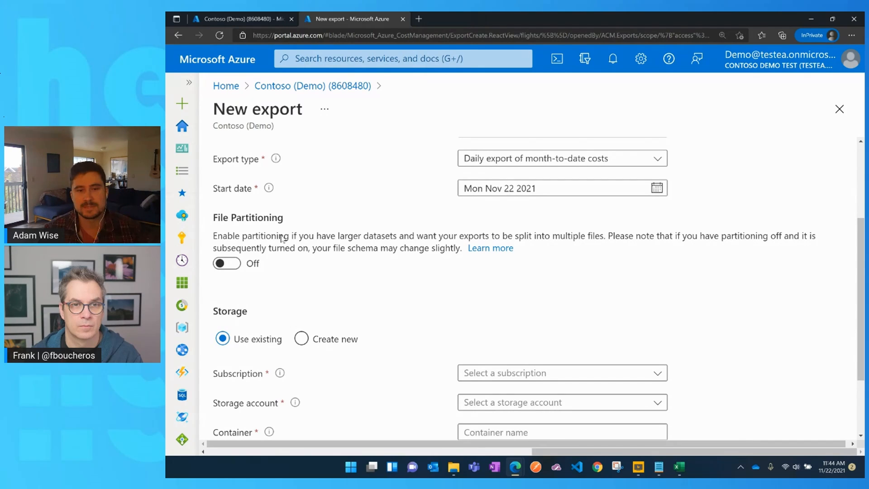
pyautogui.scroll(-3)
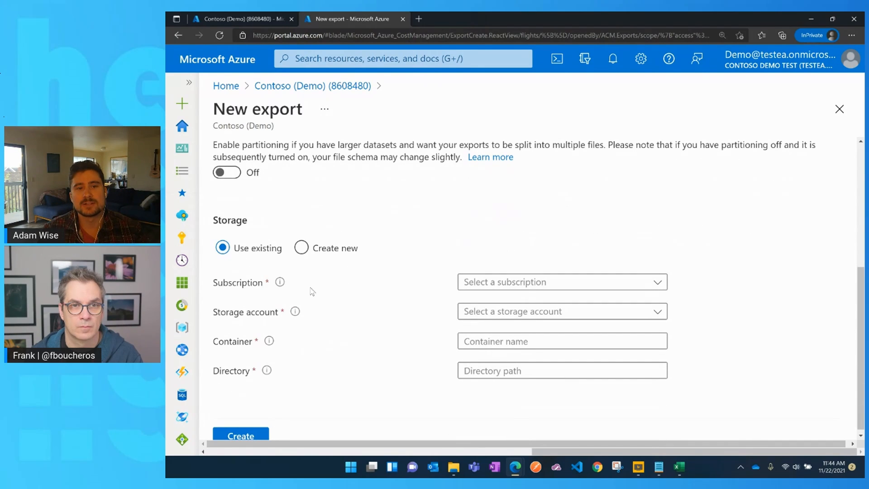
# Show the export type choices (Daily, Weekly, Monthly, One-time), keeping daily month-to-date costs
pyautogui.click(562, 283)
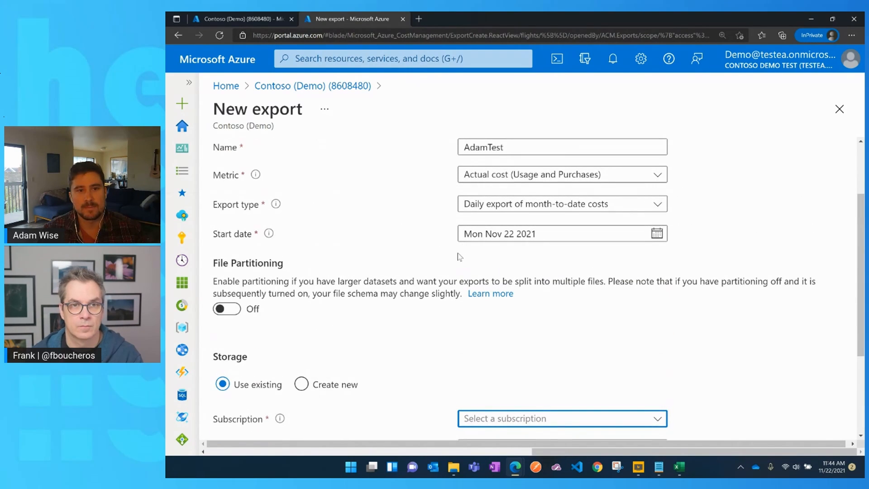
pyautogui.moveTo(417, 284)
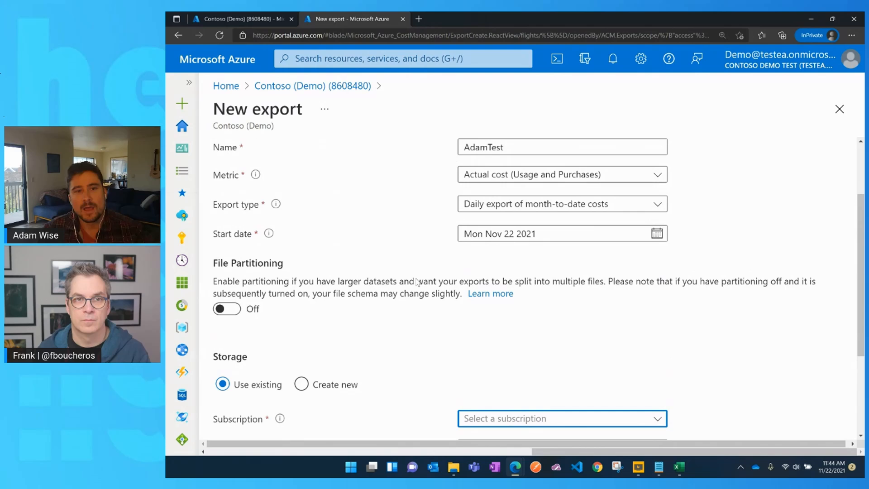
pyautogui.moveTo(498, 247)
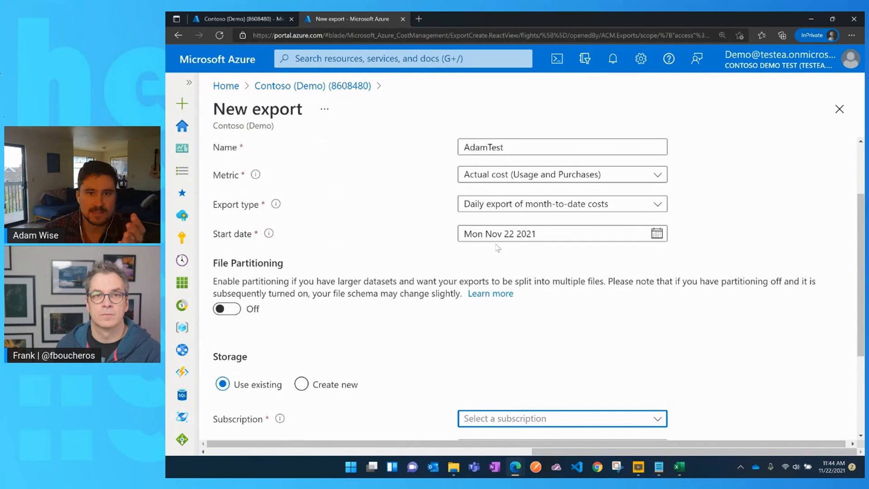
pyautogui.click(562, 204)
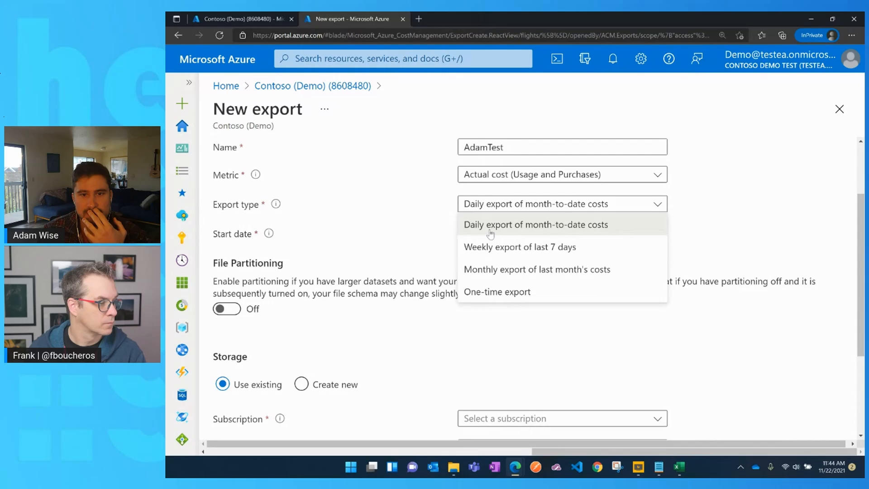
pyautogui.moveTo(498, 241)
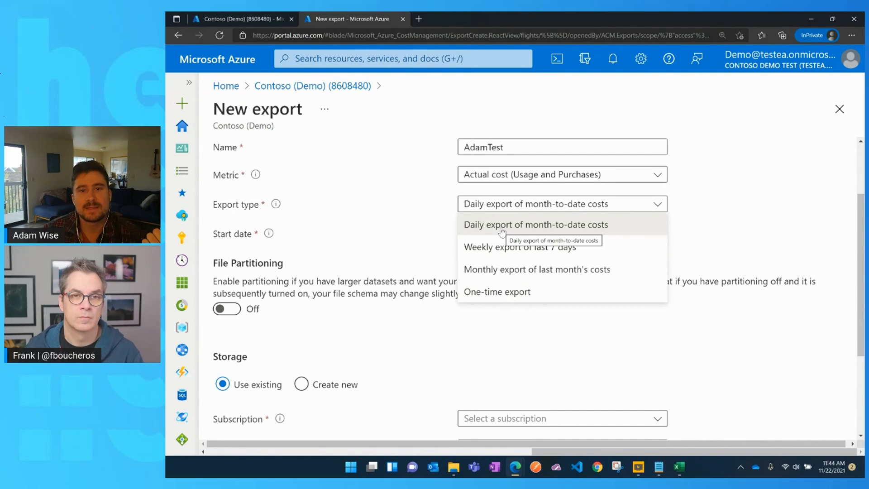
pyautogui.moveTo(502, 246)
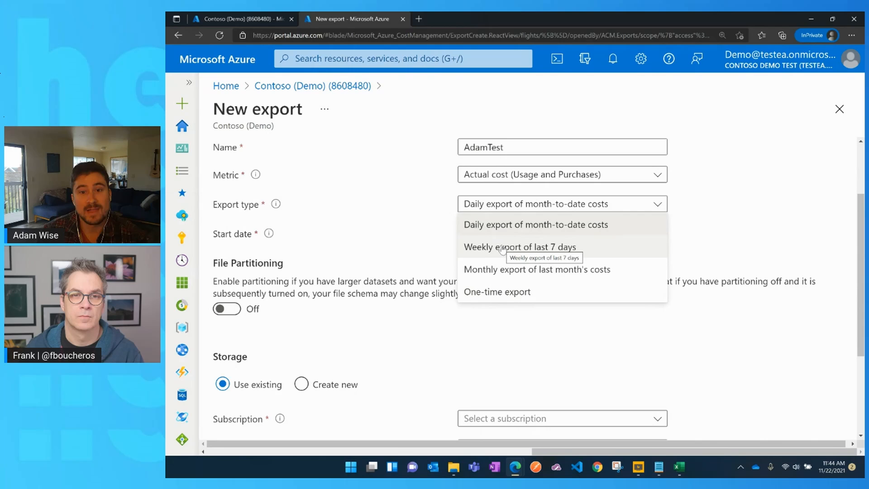
pyautogui.moveTo(511, 275)
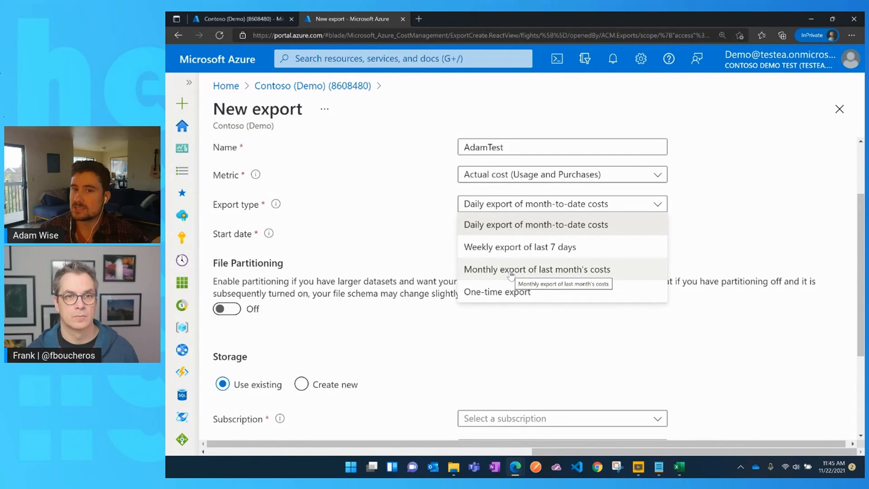
pyautogui.moveTo(547, 272)
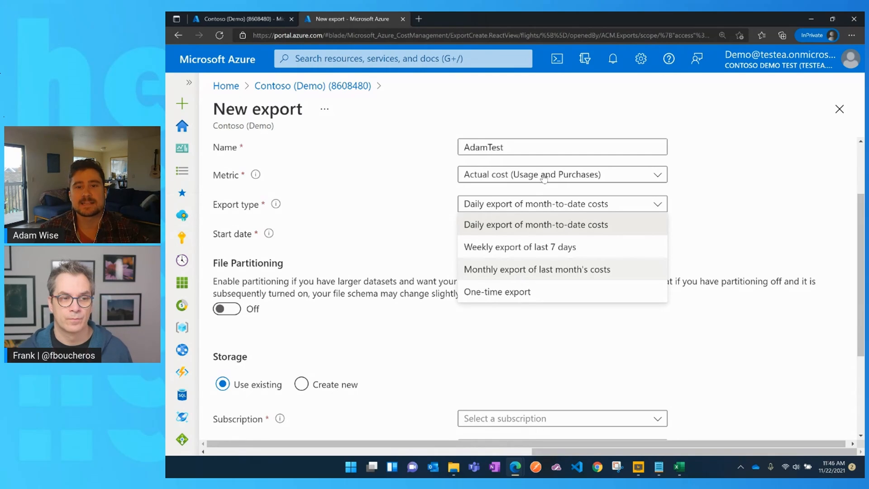
pyautogui.moveTo(530, 230)
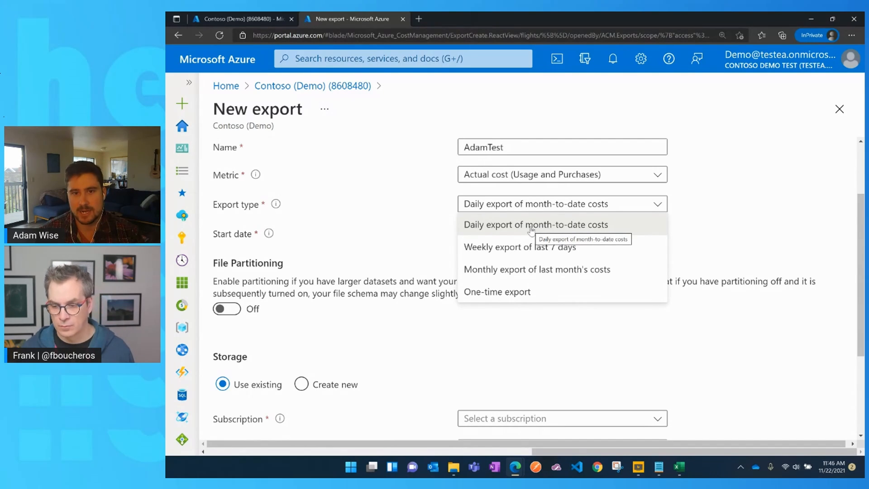
pyautogui.moveTo(398, 217)
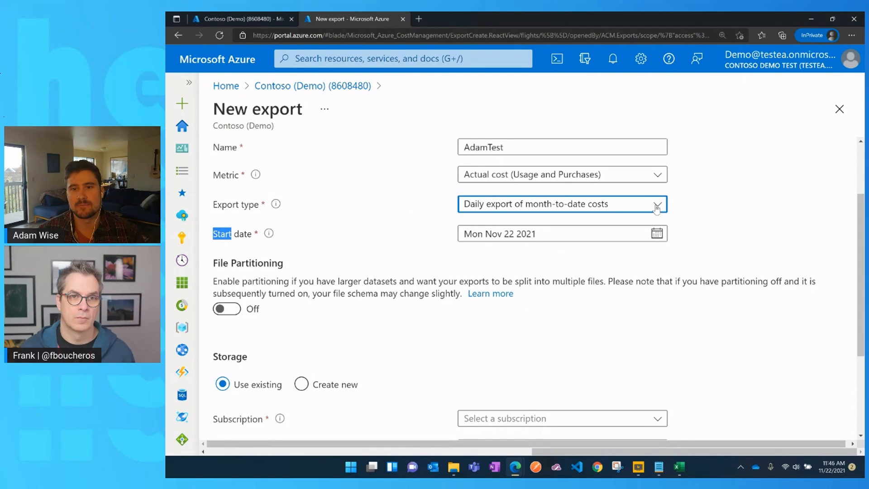
pyautogui.click(657, 205)
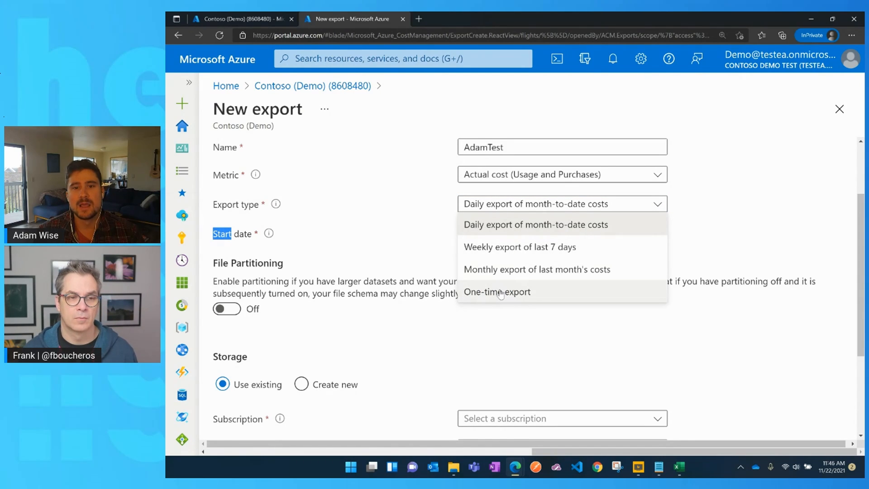
pyautogui.moveTo(500, 295)
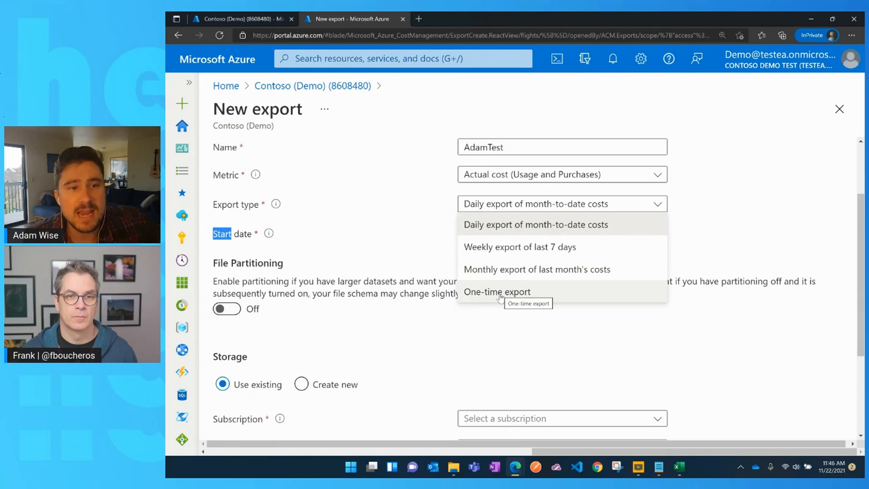